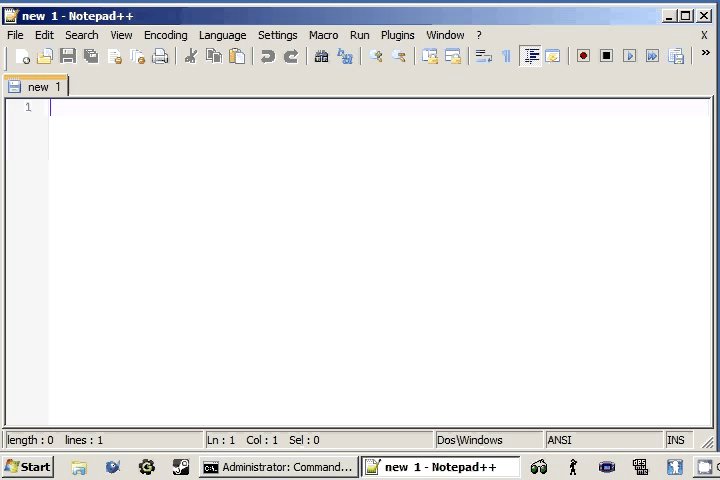
Step: Save the new document as script.bat in the user folder
{"action": "left_click", "coordinate": [280, 466]}
{"action": "type", "text": "s"}
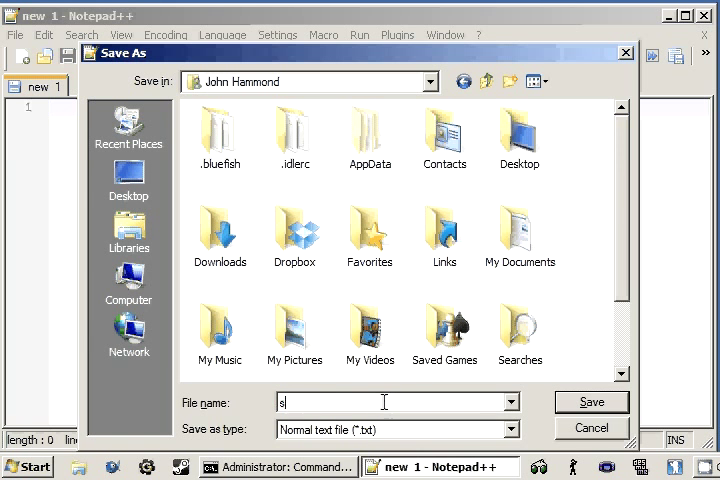
{"action": "type", "text": "cript.bat"}
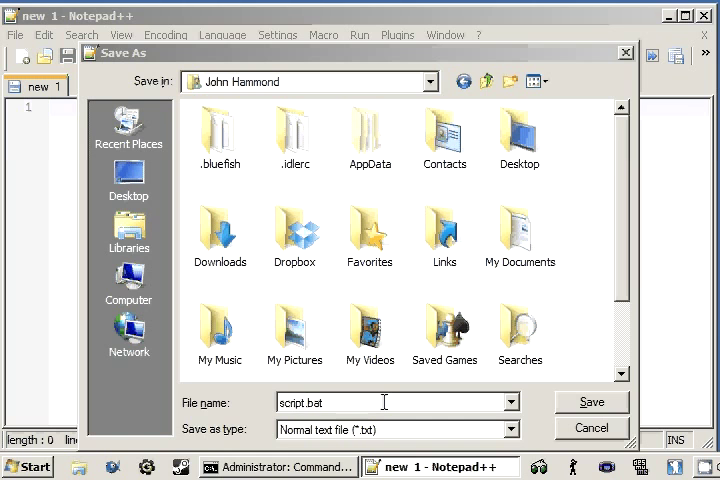
{"action": "left_click", "coordinate": [592, 400]}
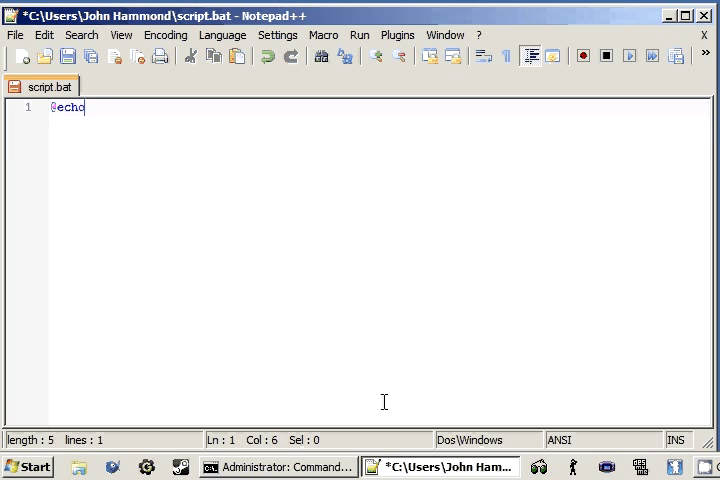
{"action": "type", "text": "off"}
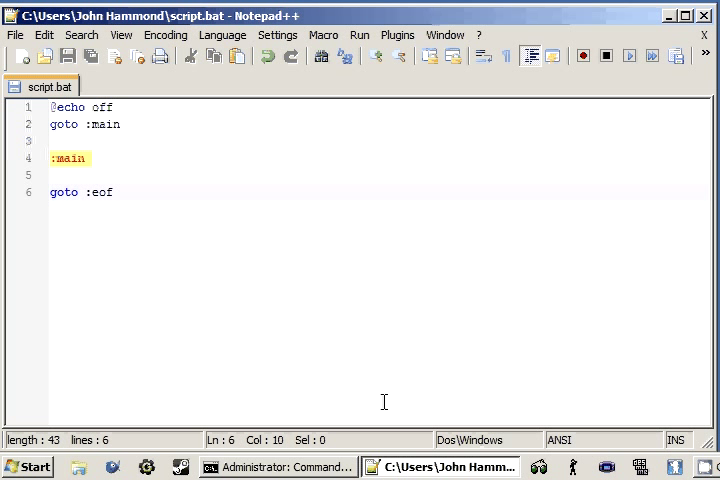
{"action": "left_click", "coordinate": [90, 192]}
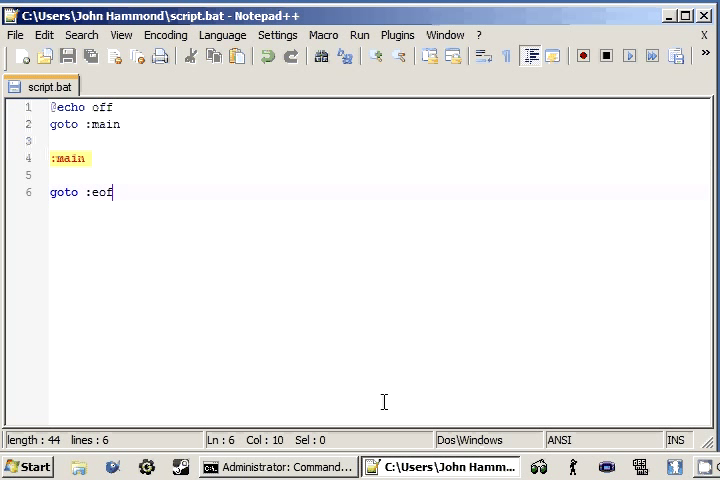
{"action": "double_click", "coordinate": [100, 192]}
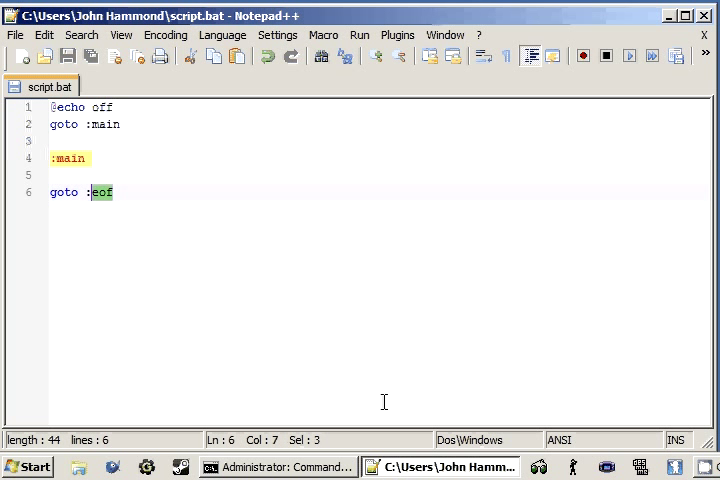
{"action": "left_click", "coordinate": [90, 176]}
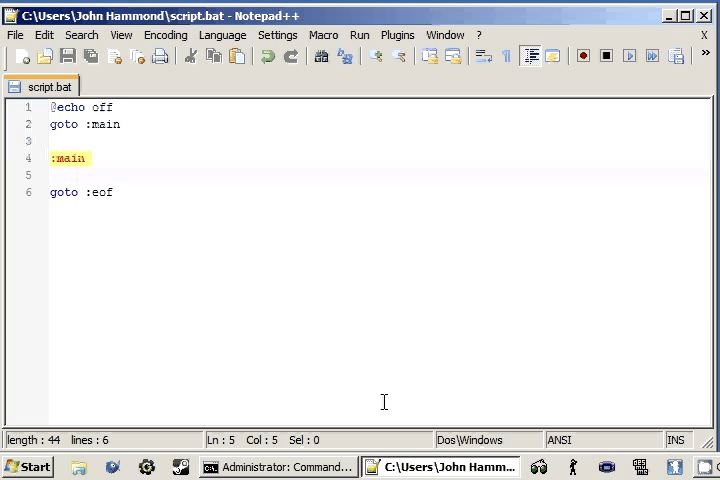
{"action": "type", "text": "goto:"}
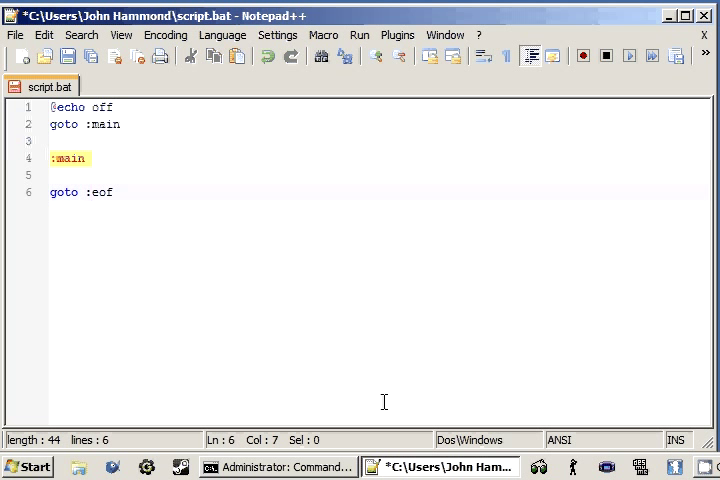
{"action": "left_click", "coordinate": [84, 176]}
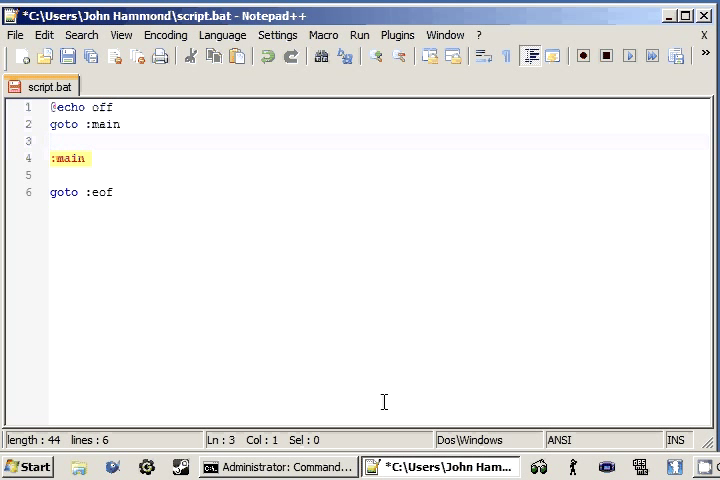
Step: Under :main, add an indented echo of "This is the main function!"
{"action": "type", "text": "ec"}
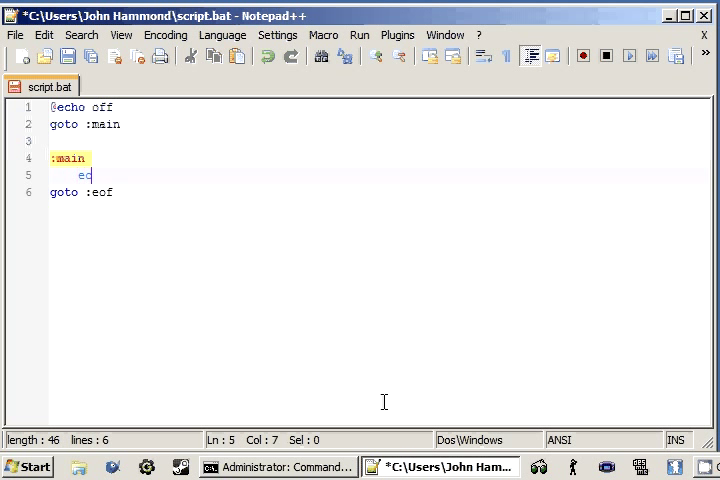
{"action": "type", "text": "ho \"\""}
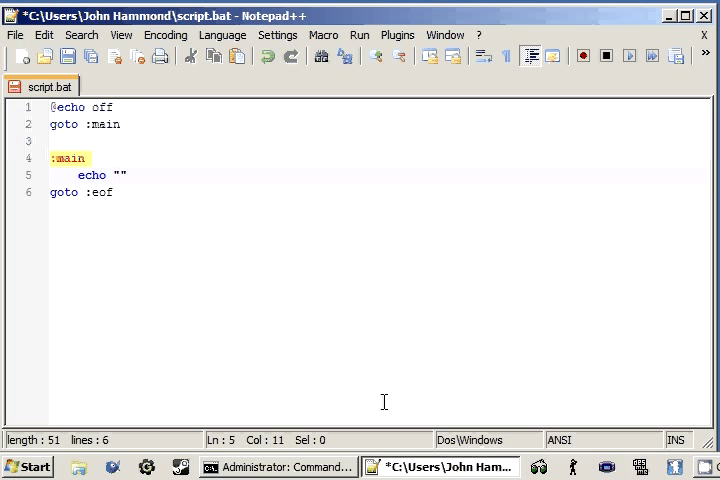
{"action": "type", "text": "This"}
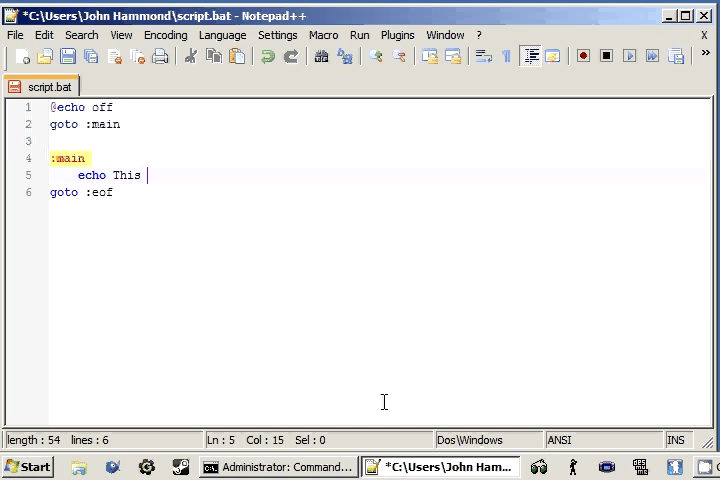
{"action": "type", "text": "is the main"}
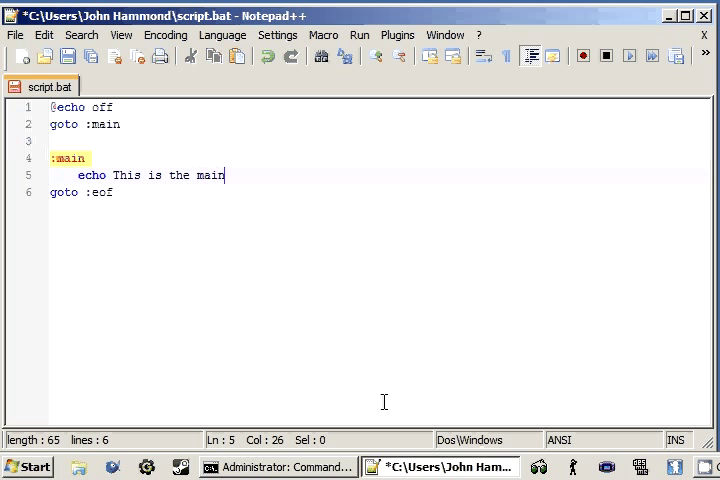
{"action": "type", "text": "functr"}
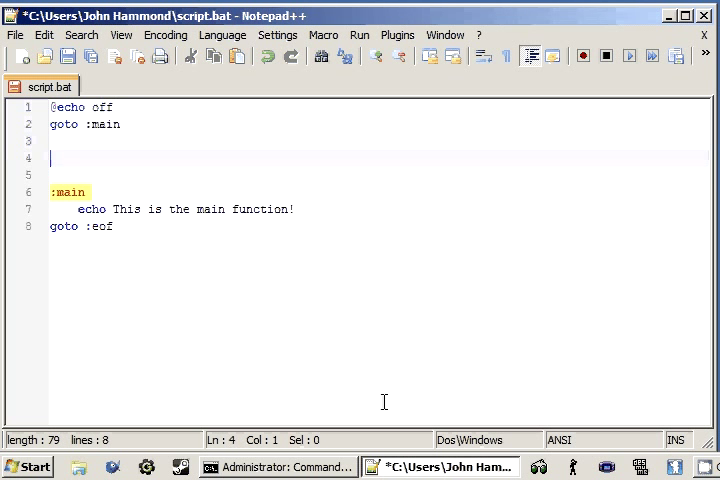
Step: Above :main, add a :say_something label echoing "I am saying something!" and ending with goto :eof
{"action": "type", "text": ":"}
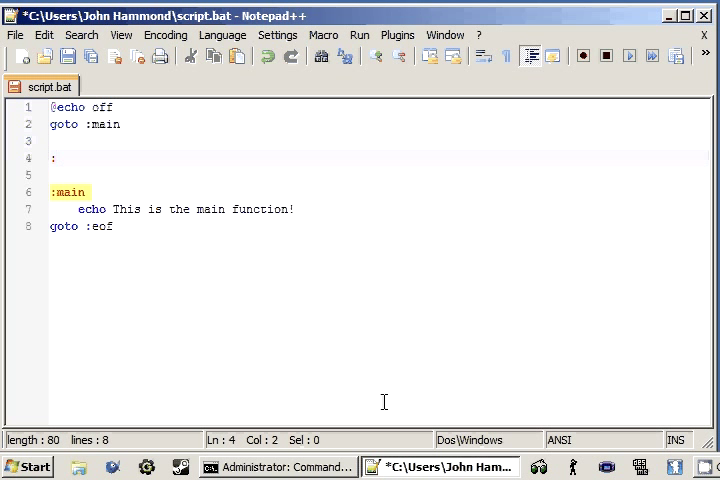
{"action": "type", "text": "say_something"}
{"action": "type", "text": "goto"}
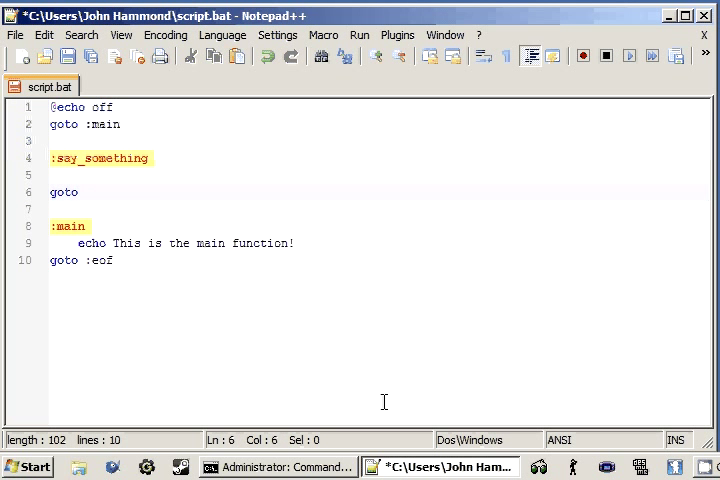
{"action": "type", "text": ":eof"}
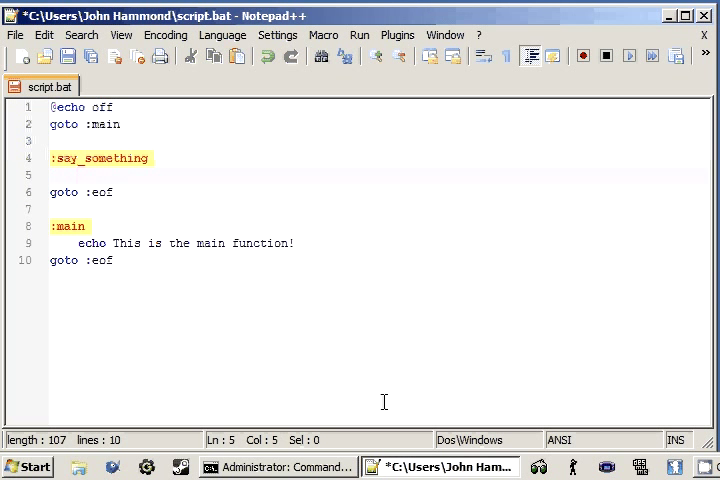
{"action": "type", "text": "echo \""}
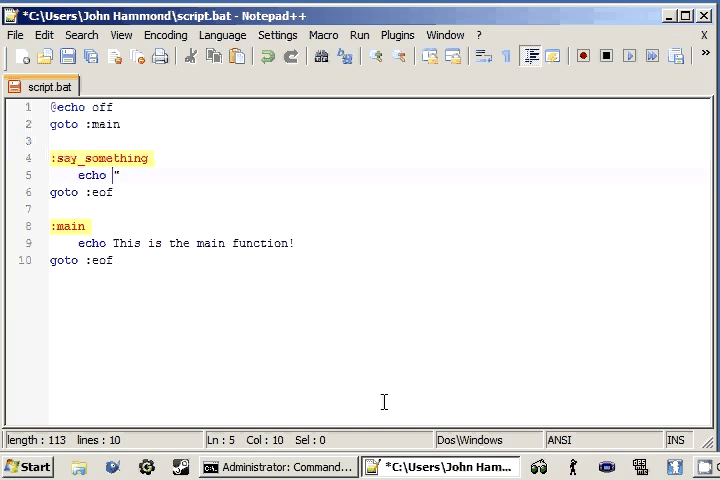
{"action": "type", "text": "I am sayi"}
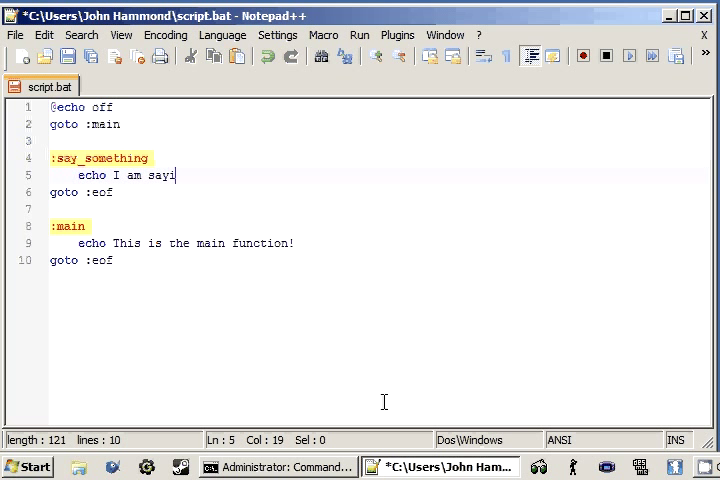
{"action": "type", "text": "ng something!"}
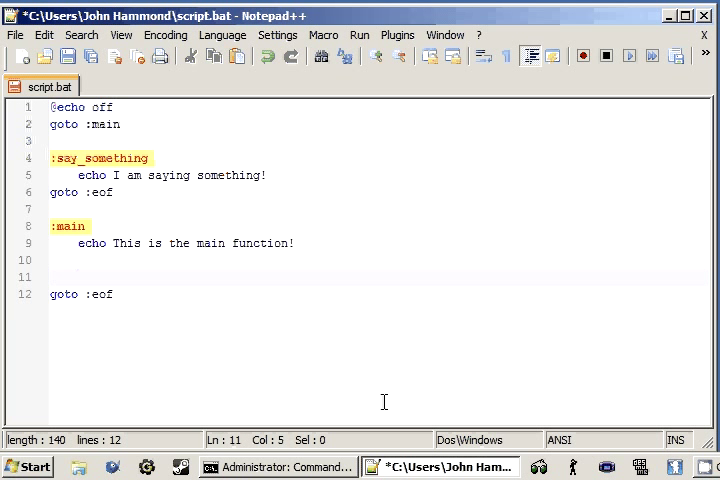
Step: Under main's echo, add the line call :say_something
{"action": "type", "text": "c"}
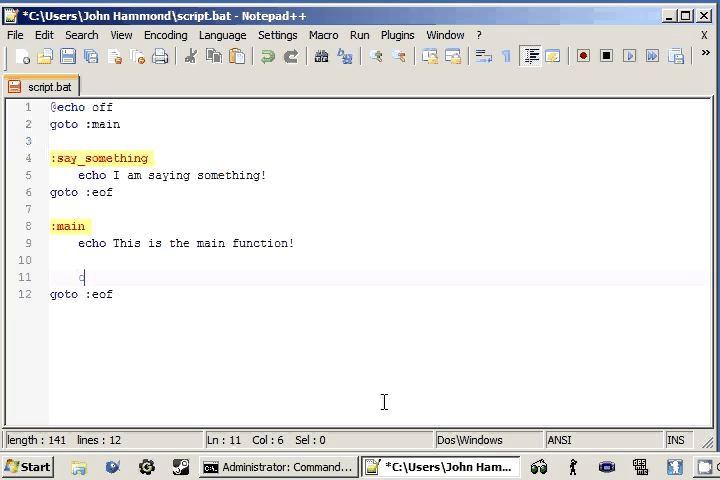
{"action": "type", "text": "ALL"}
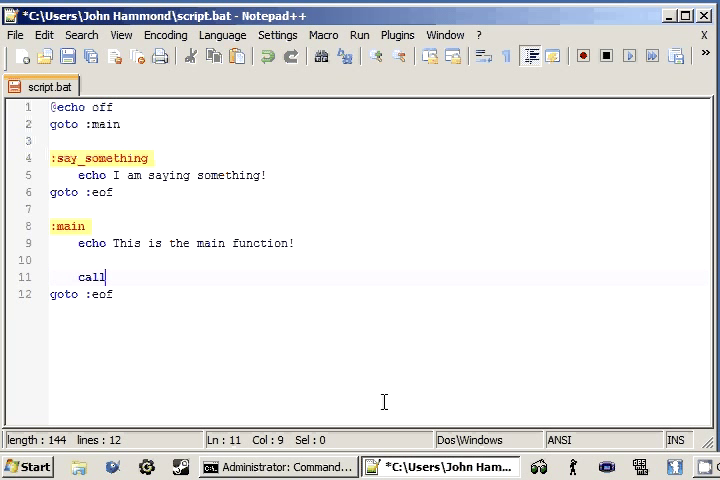
{"action": "type", "text": ":"}
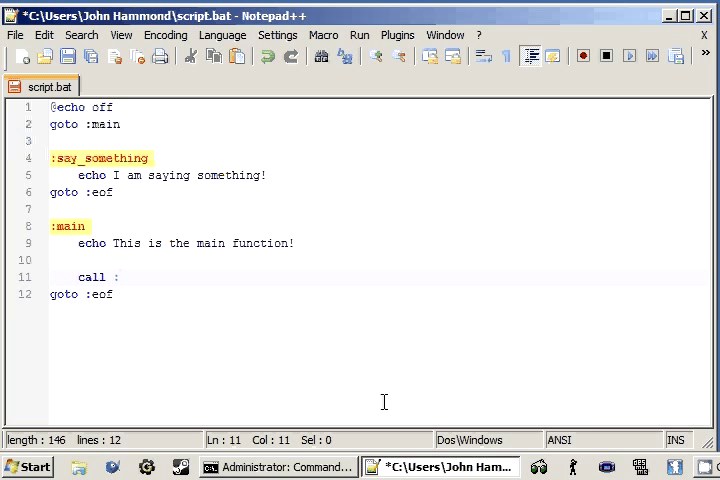
{"action": "type", "text": ":say_somethj"}
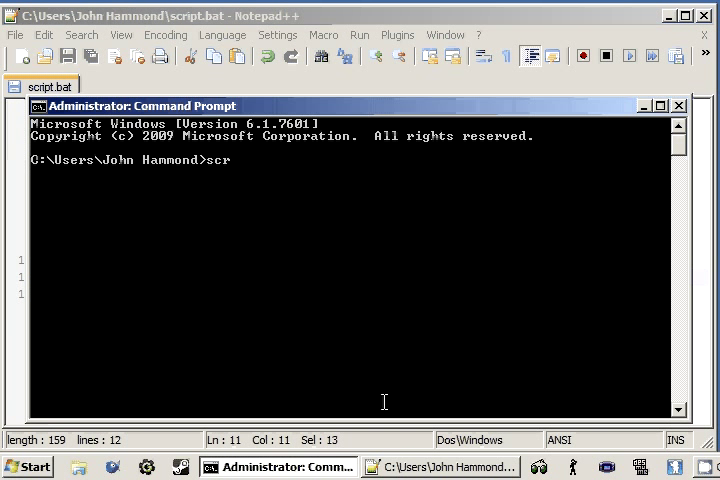
Step: End the call :say_something line with a new blank line beneath it
{"action": "key", "text": "Return"}
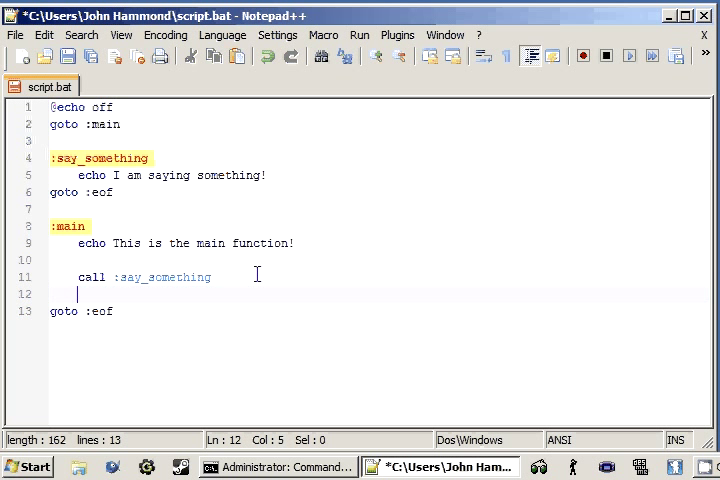
Step: Discard a stray echo line below the call and save script.bat
{"action": "type", "text": "echo"}
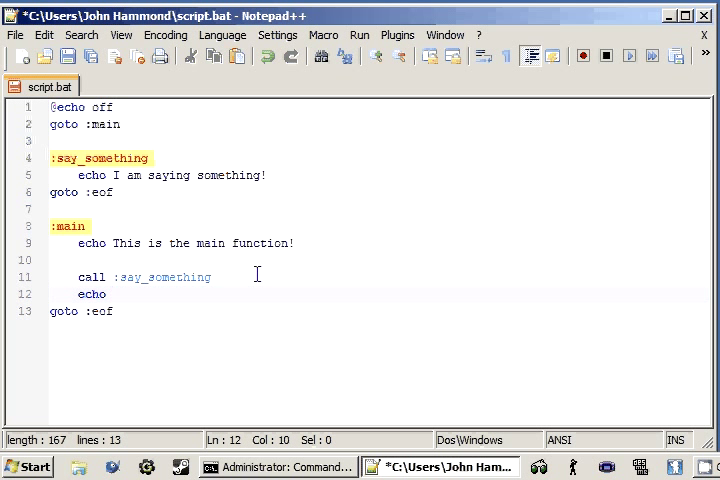
{"action": "type", "text": "E"}
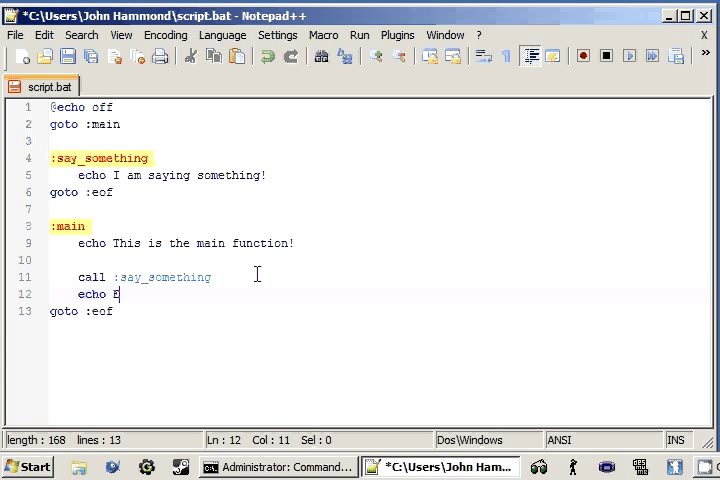
{"action": "left_click", "coordinate": [276, 468]}
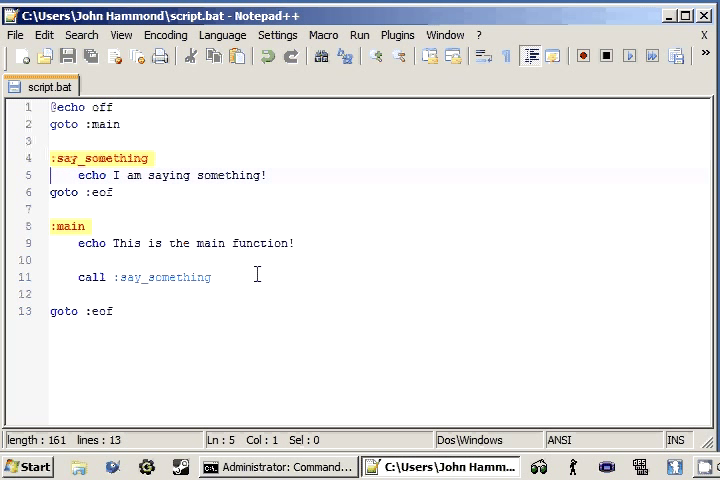
Step: Make the call line read call :say_something tiger, passing tiger as the argument
{"action": "left_click", "coordinate": [264, 176]}
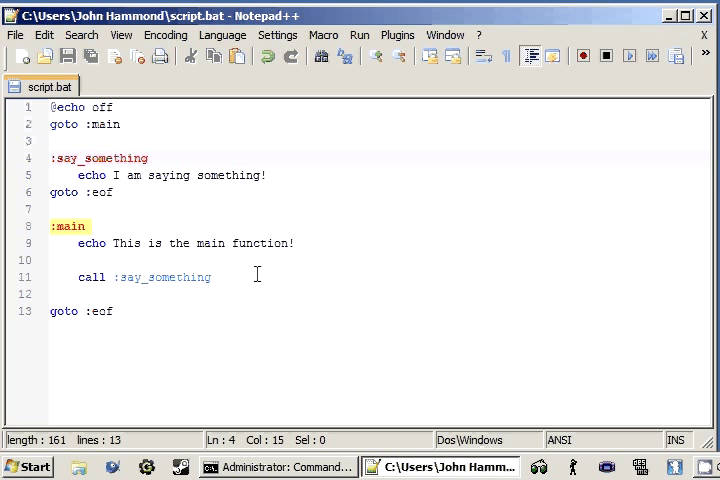
{"action": "type", "text": "n"}
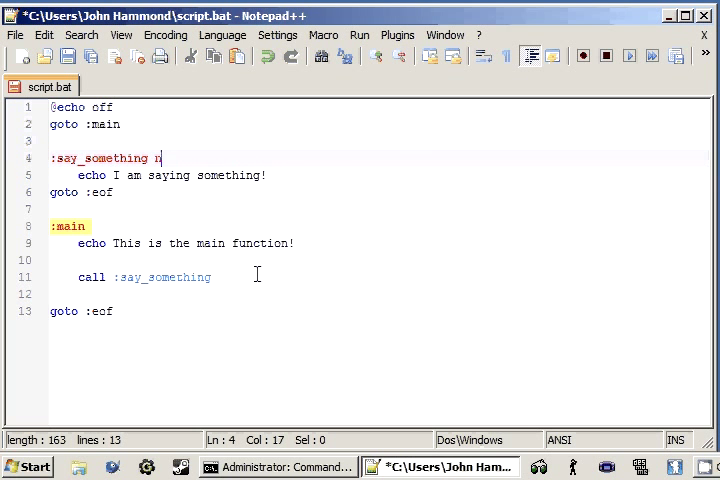
{"action": "key", "text": "BackSpace"}
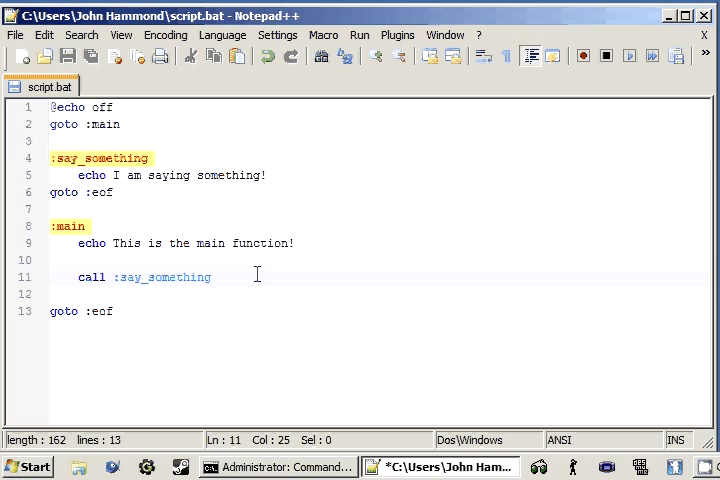
{"action": "mouse_move", "coordinate": [380, 260]}
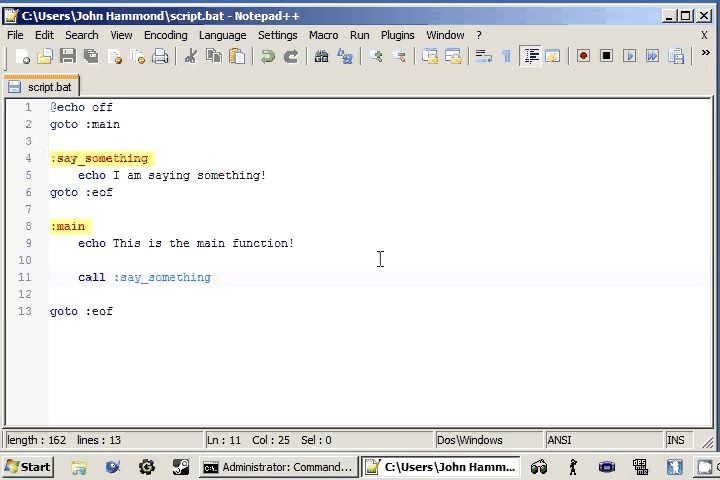
{"action": "double_click", "coordinate": [92, 276]}
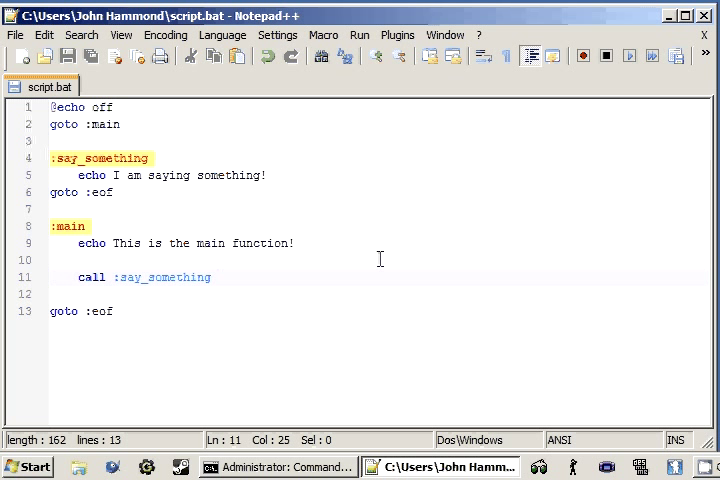
{"action": "type", "text": "tiger"}
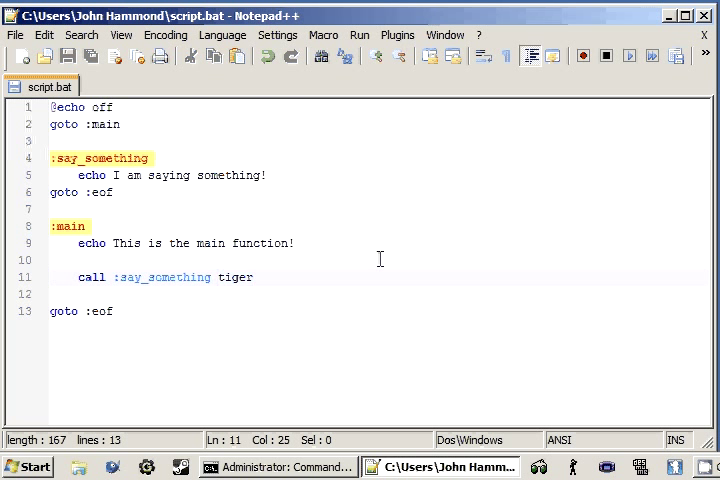
{"action": "double_click", "coordinate": [232, 276]}
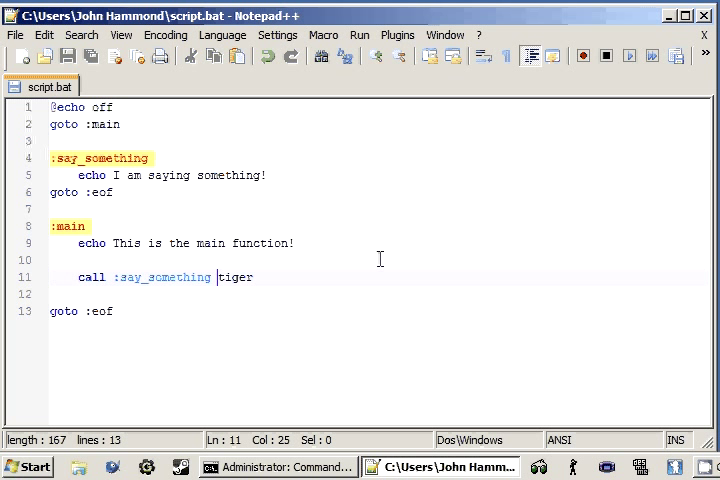
{"action": "left_click", "coordinate": [84, 226]}
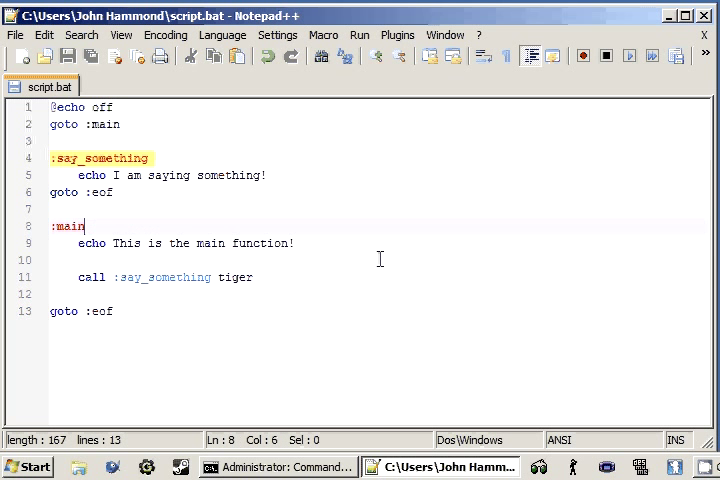
{"action": "left_click", "coordinate": [252, 276]}
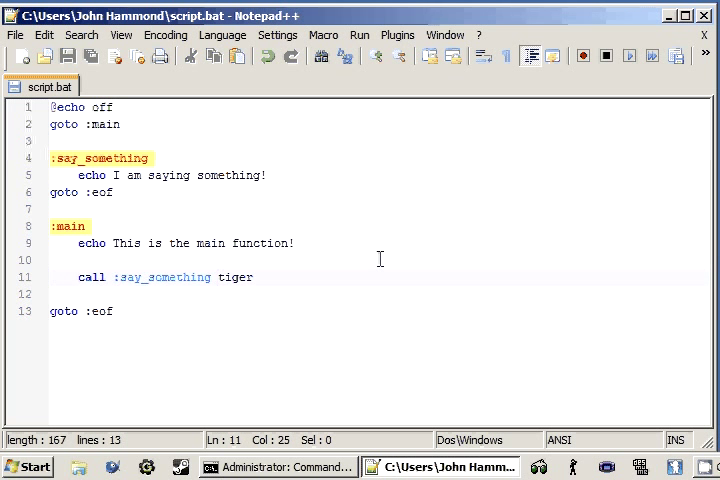
Step: Change the echo to I am saying %~1! so it prints the first argument, and save
{"action": "left_click", "coordinate": [252, 176]}
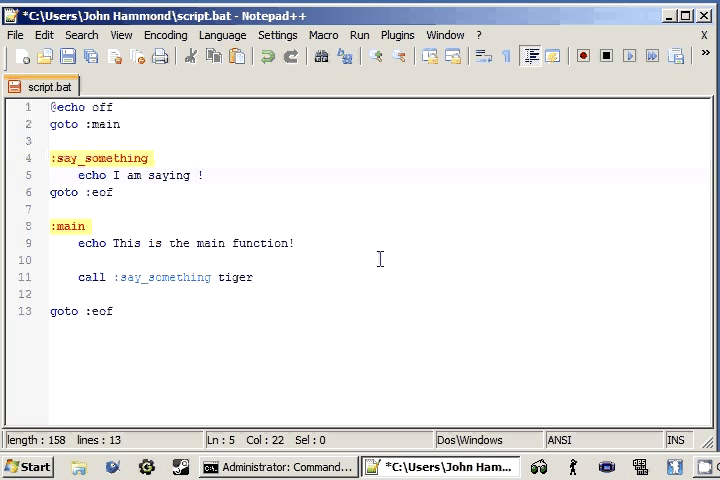
{"action": "type", "text": "%"}
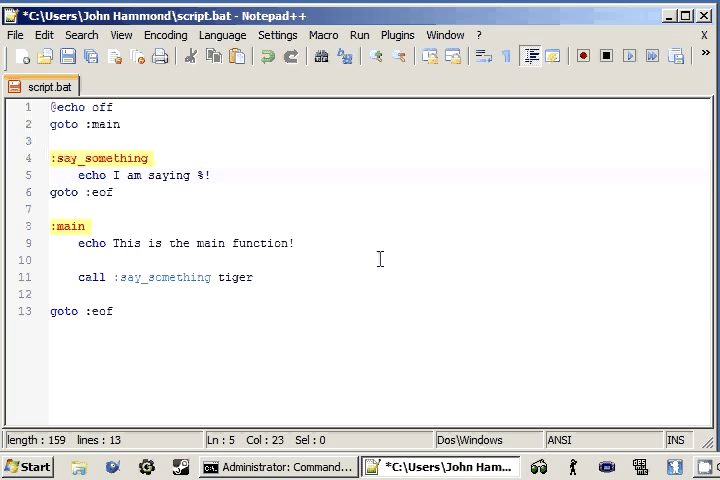
{"action": "type", "text": "~1"}
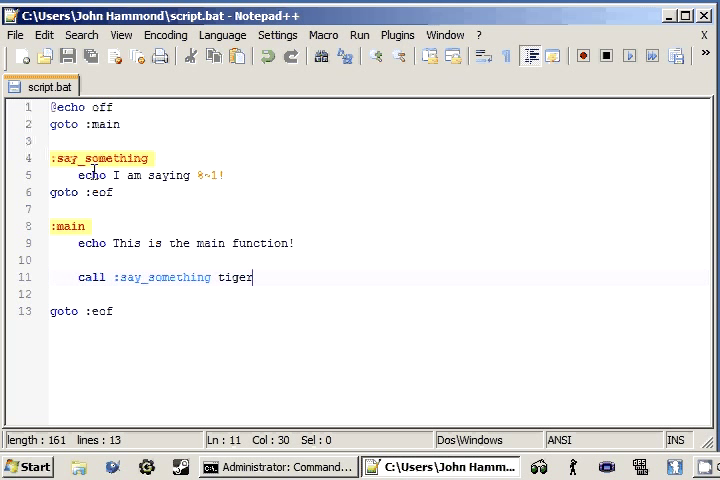
{"action": "mouse_move", "coordinate": [320, 200]}
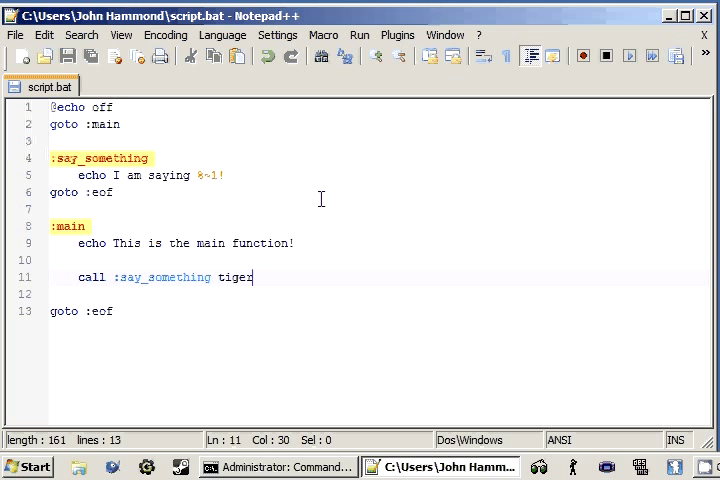
{"action": "left_click", "coordinate": [278, 466]}
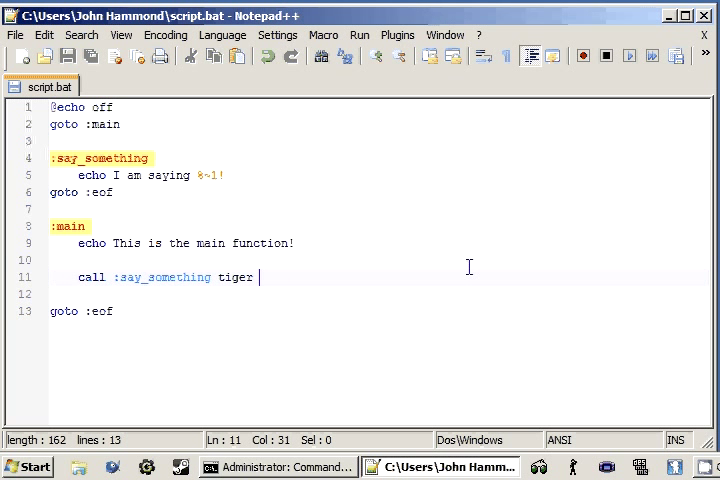
Step: Extend the echo to I am saying %~1 and %~2, test-run it, and start adding boat after tiger
{"action": "left_click", "coordinate": [90, 260]}
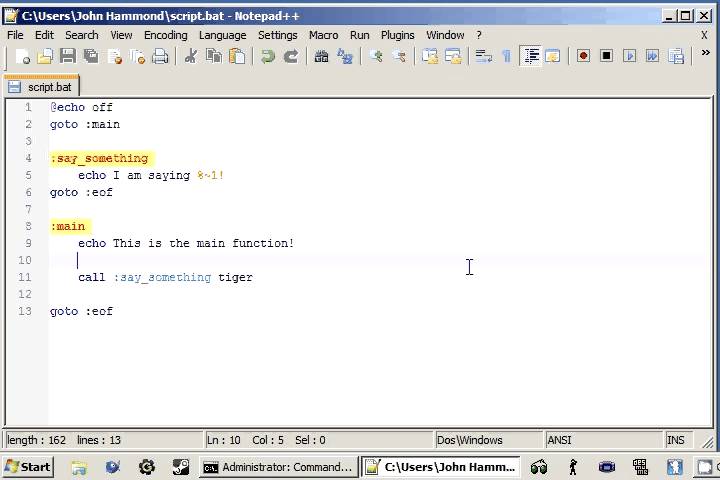
{"action": "type", "text": "and"}
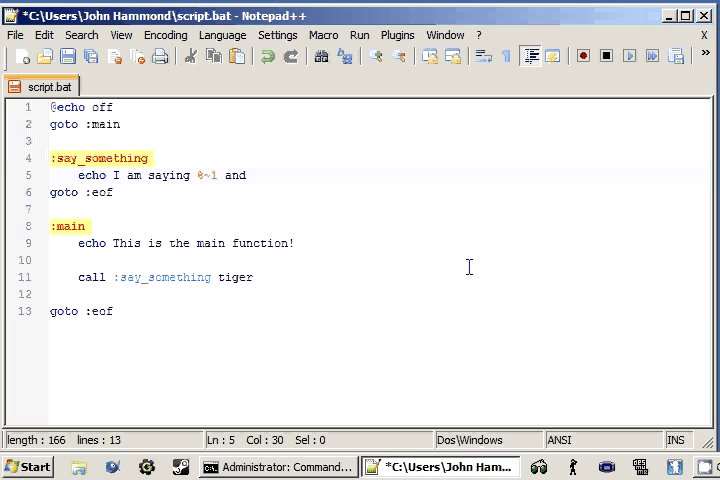
{"action": "type", "text": "%~1"}
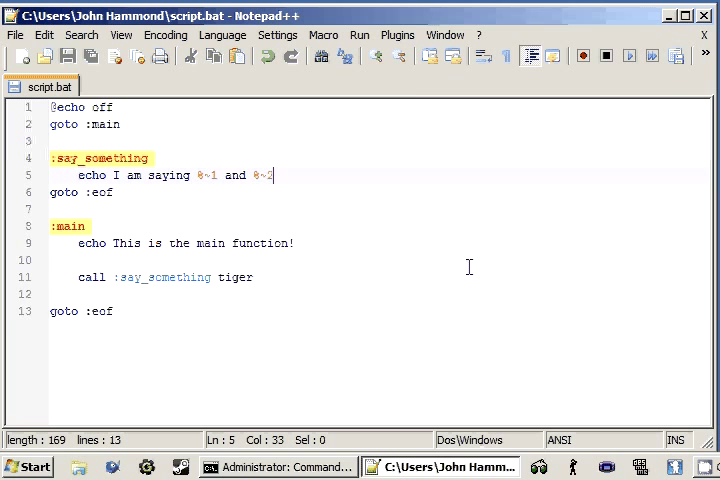
{"action": "left_click", "coordinate": [276, 468]}
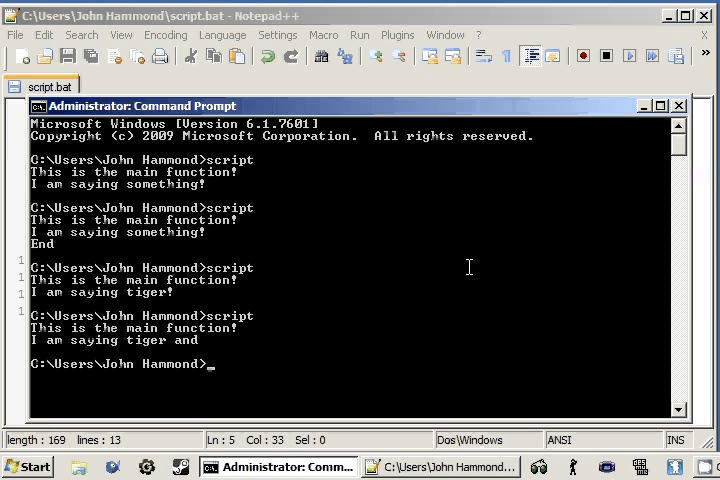
{"action": "left_click", "coordinate": [440, 466]}
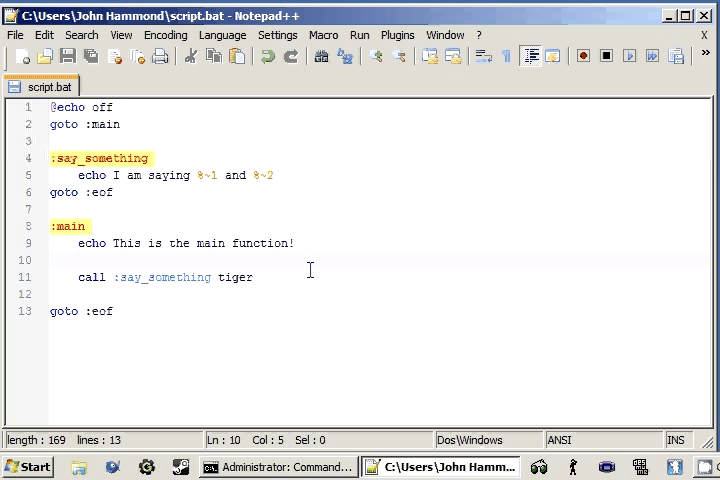
{"action": "type", "text": "boat"}
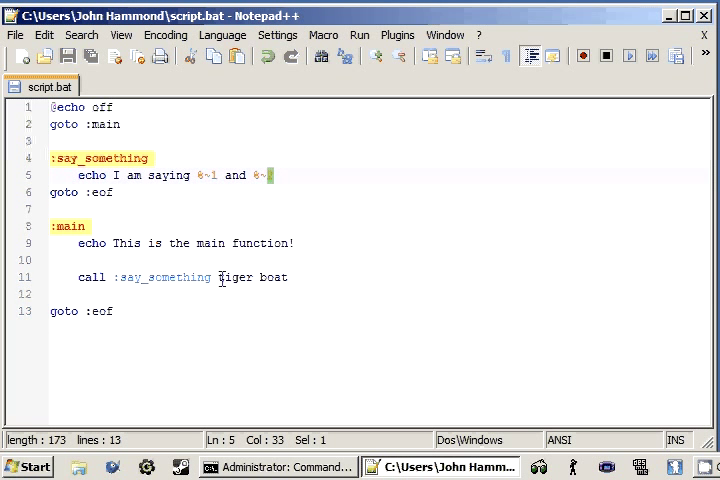
Step: Delete the tiger argument from the call line and rerun script.bat, leaving the call with no arguments
{"action": "left_click", "coordinate": [258, 276]}
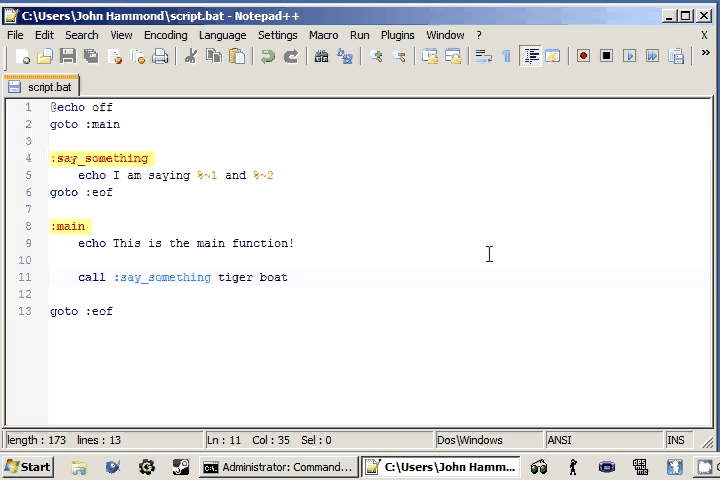
{"action": "double_click", "coordinate": [236, 276]}
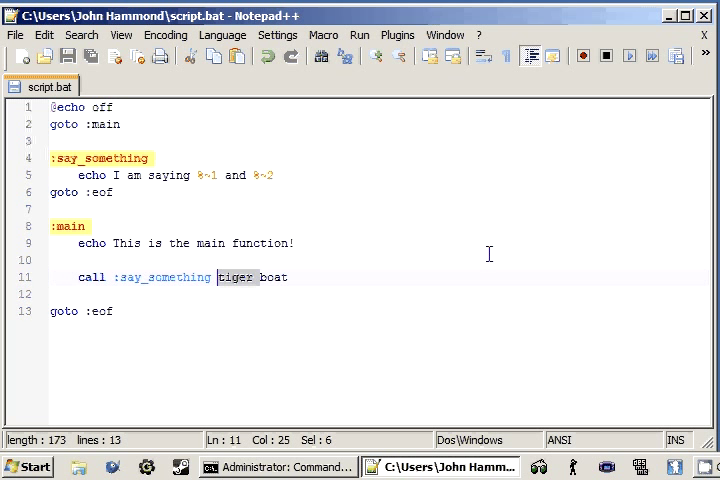
{"action": "key", "text": "Delete"}
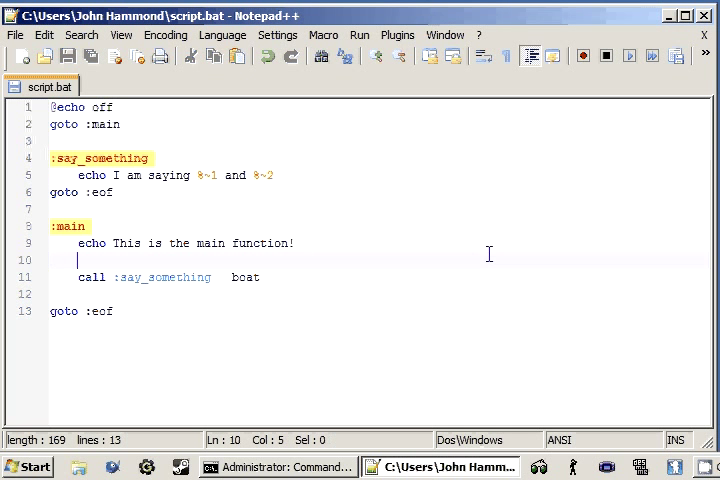
{"action": "left_click", "coordinate": [278, 466]}
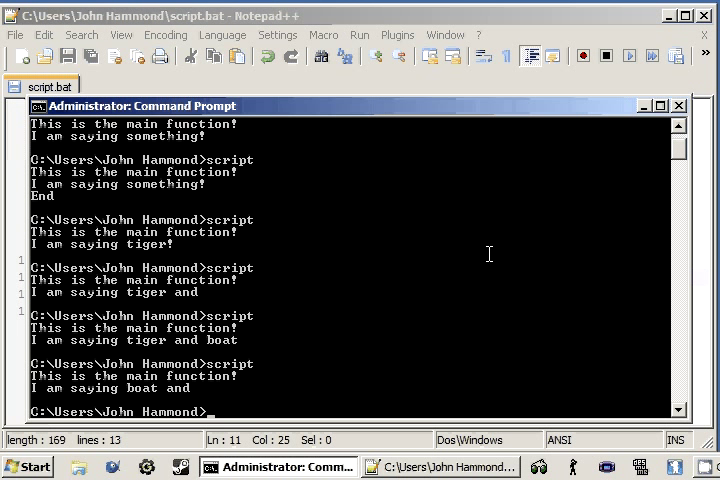
{"action": "mouse_move", "coordinate": [206, 388]}
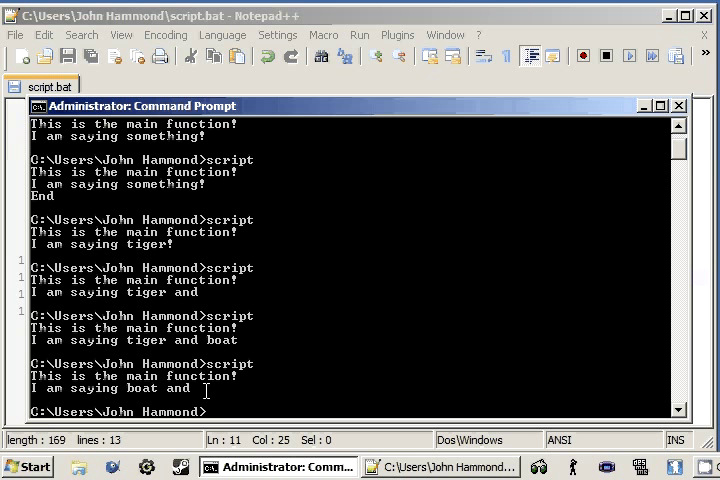
{"action": "left_click", "coordinate": [440, 466]}
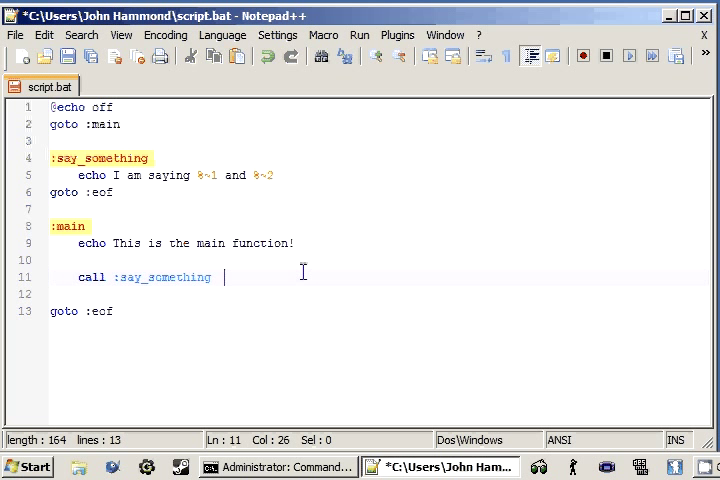
Step: Restore the call to read call :say_something tiger and save script.bat
{"action": "key", "text": "BackSpace"}
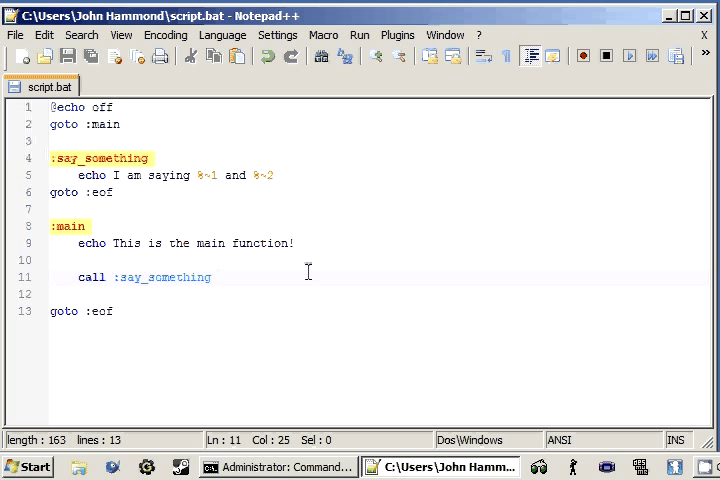
{"action": "type", "text": "t"}
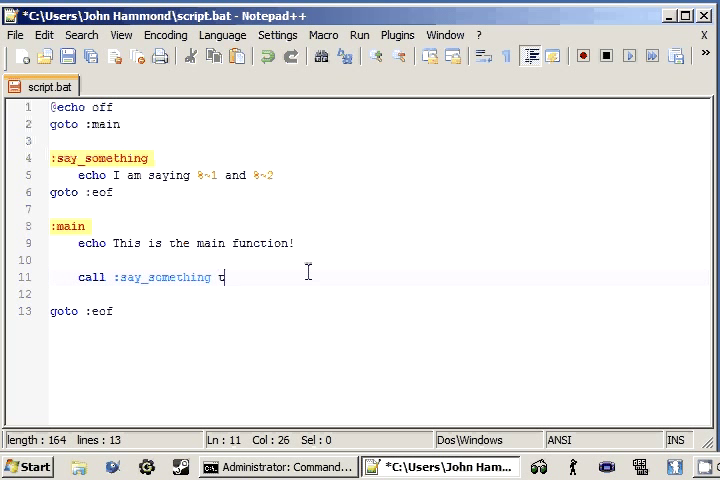
{"action": "type", "text": "iger"}
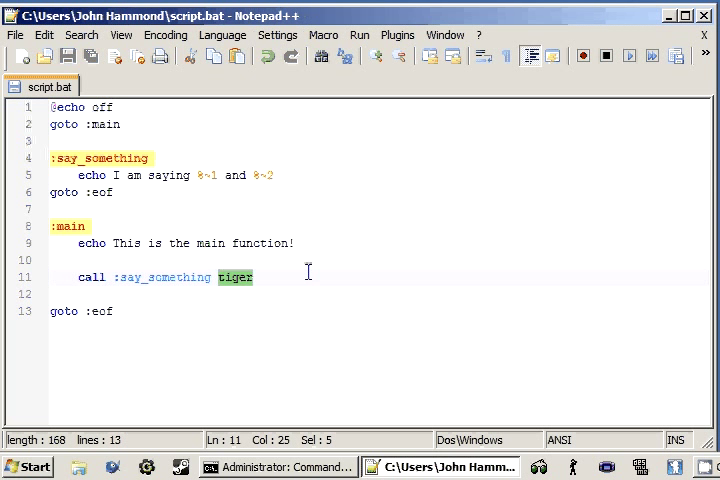
{"action": "left_click", "coordinate": [252, 276]}
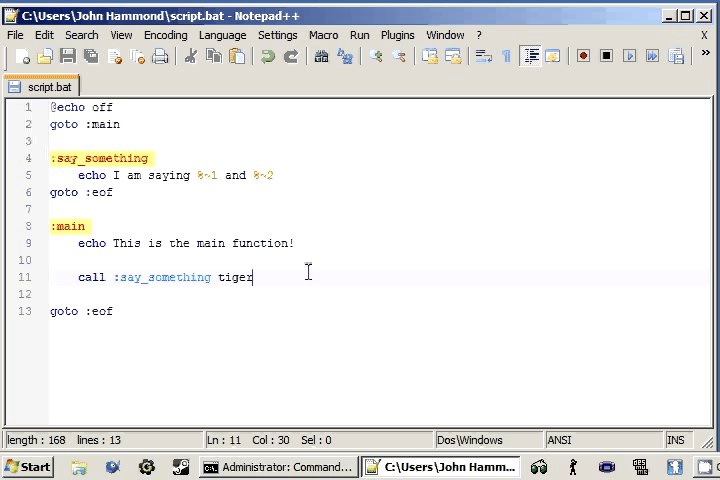
{"action": "double_click", "coordinate": [232, 276]}
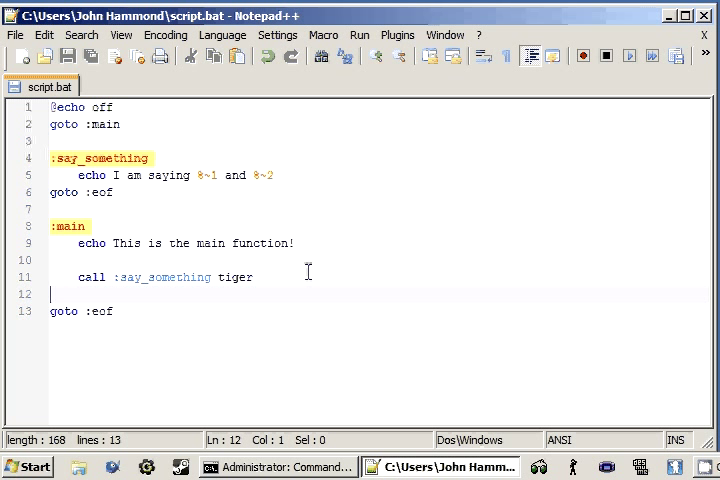
{"action": "mouse_move", "coordinate": [288, 320]}
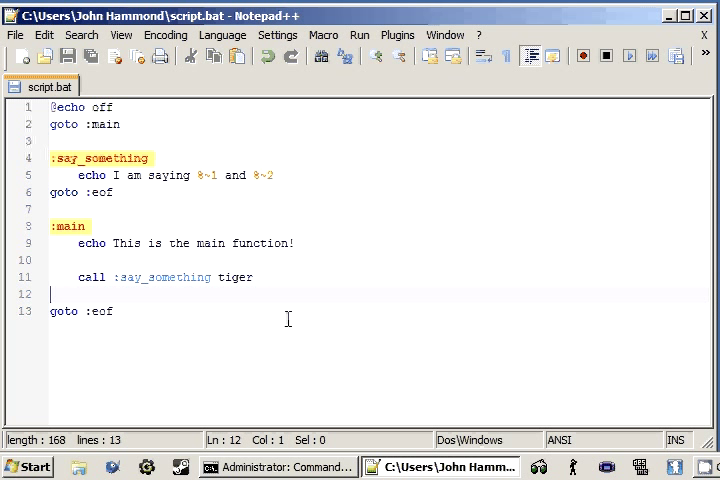